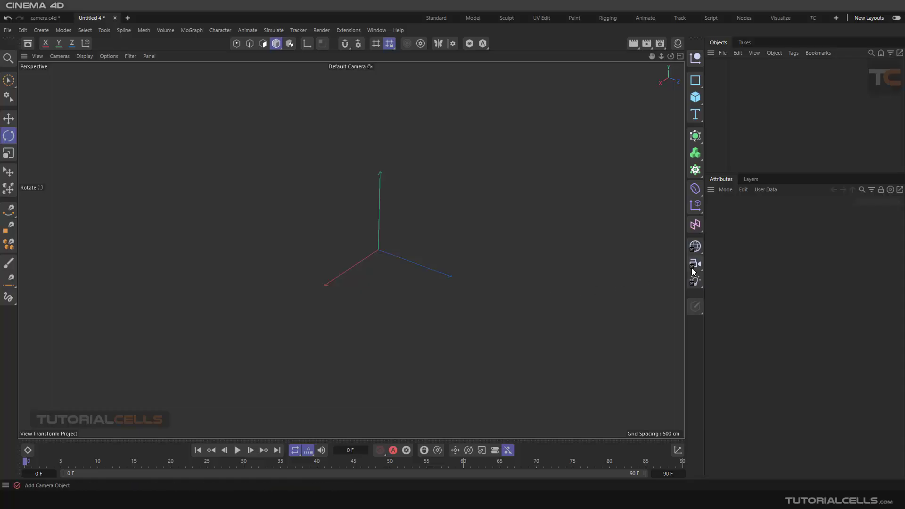
# Add a Camera object to the empty scene from the toolbar.
pyautogui.click(695, 264)
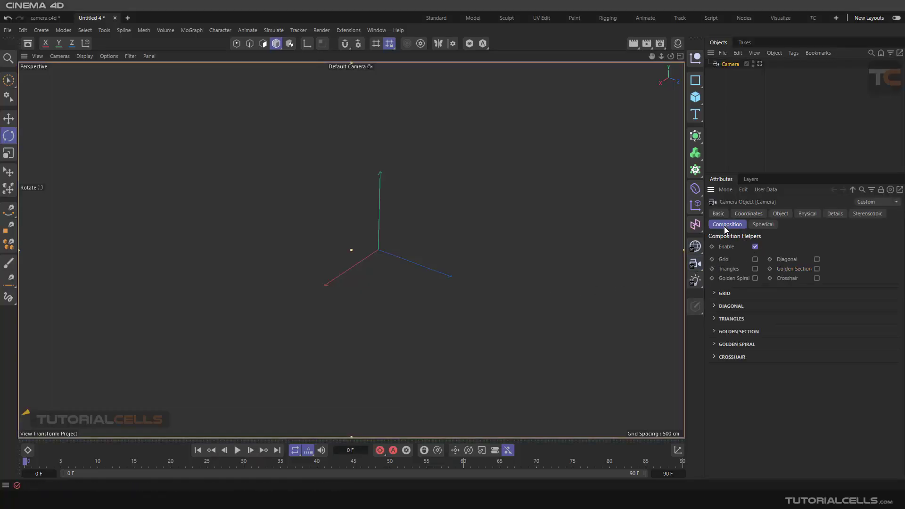
pyautogui.moveTo(732, 256)
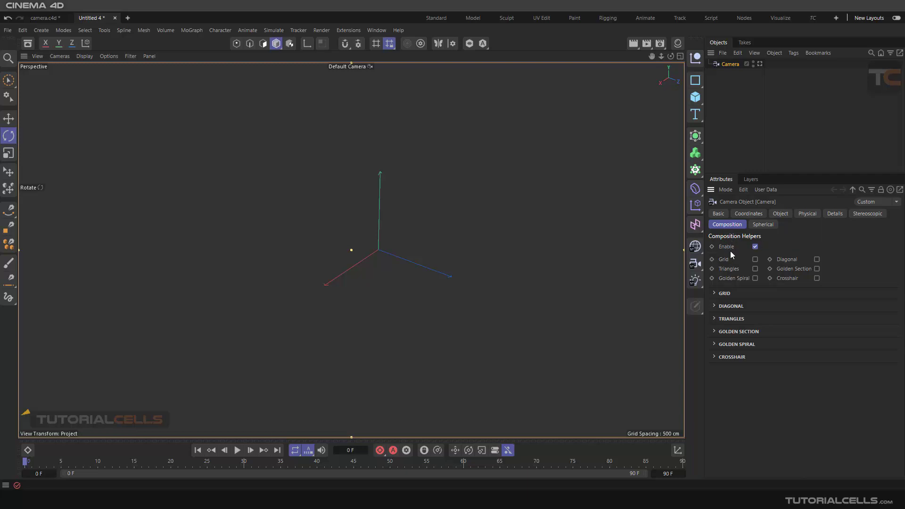
pyautogui.moveTo(516, 243)
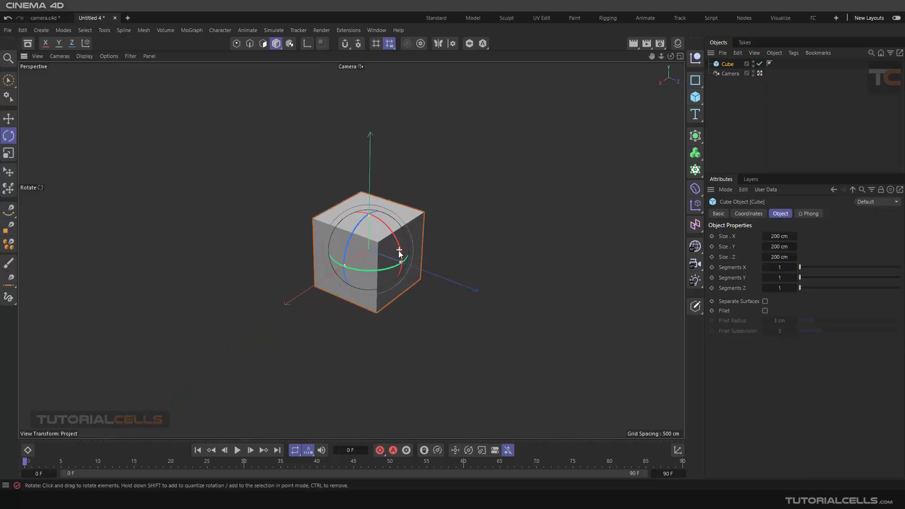
# Rotate the test cube slightly in the viewport.
pyautogui.moveTo(397, 253); pyautogui.dragTo(402, 258)
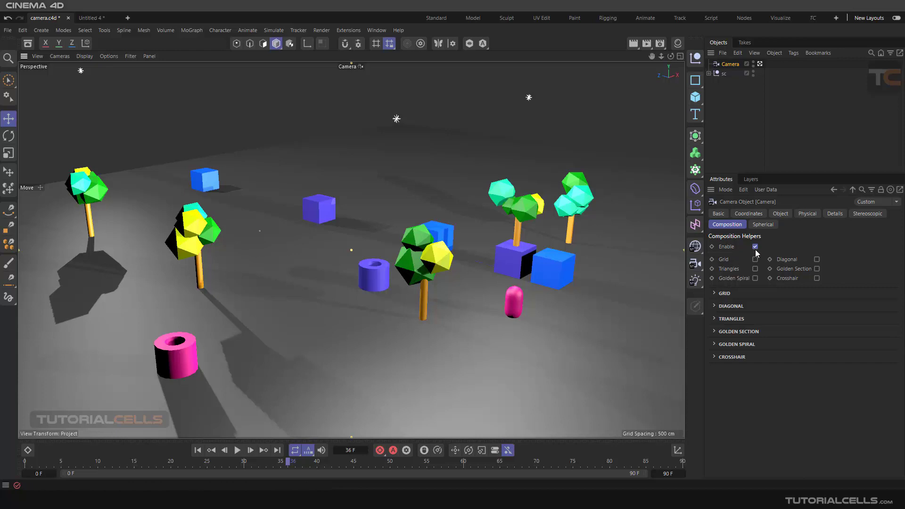
# Enable the Grid composition helper on the camera view.
pyautogui.click(754, 259)
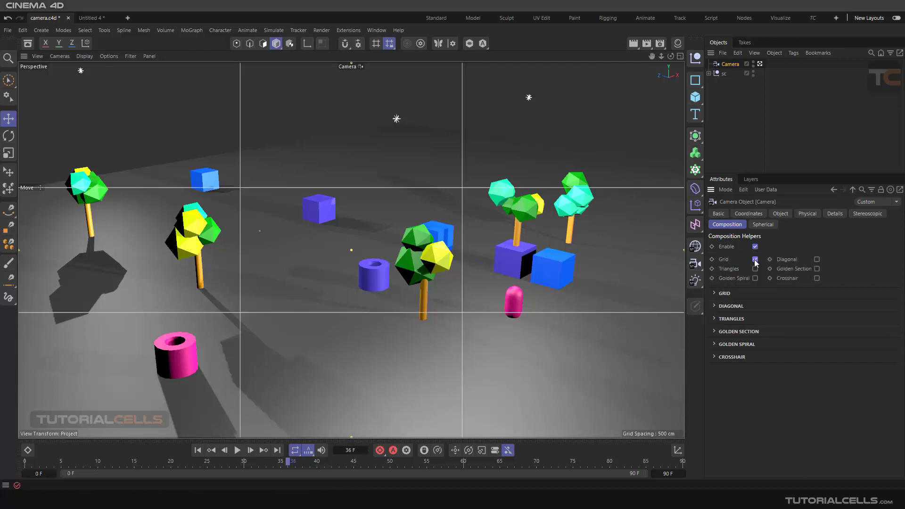
pyautogui.click(754, 259)
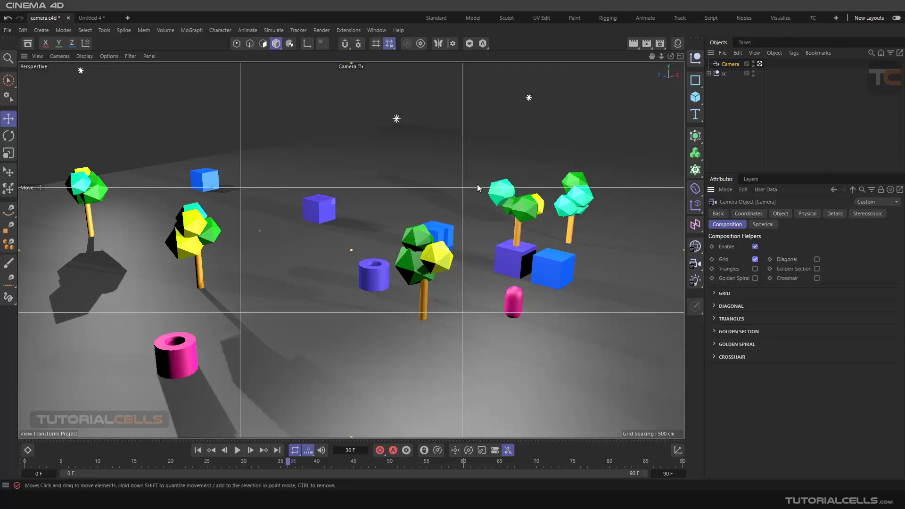
pyautogui.moveTo(514, 229)
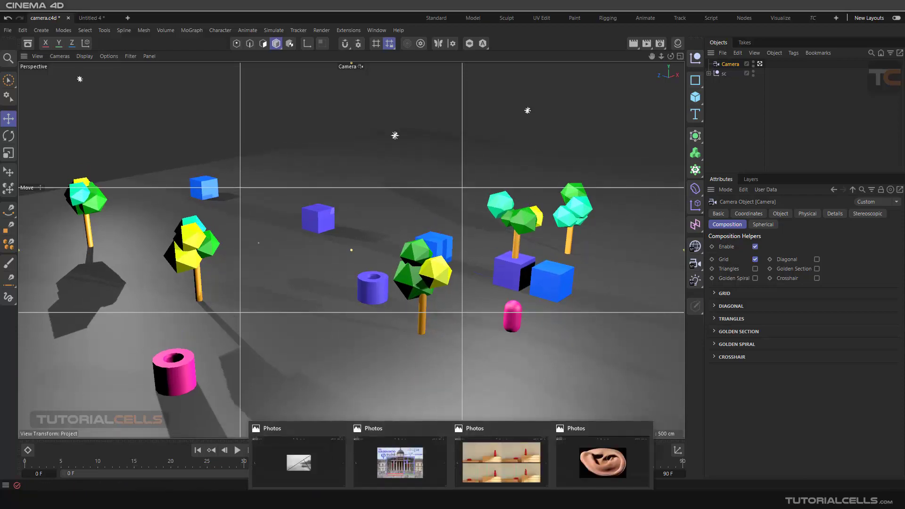
# Open the thirds-grid vase comparison image in Photos.
pyautogui.doubleClick(500, 459)
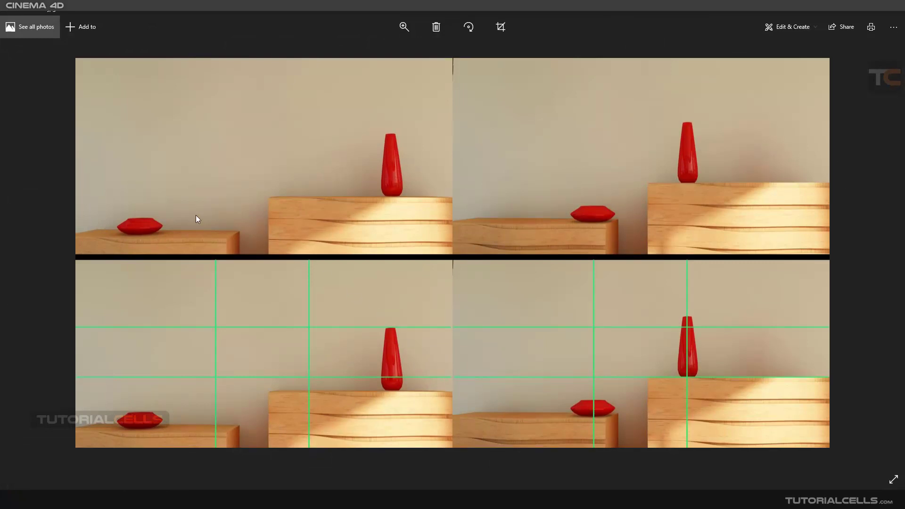
pyautogui.moveTo(243, 200)
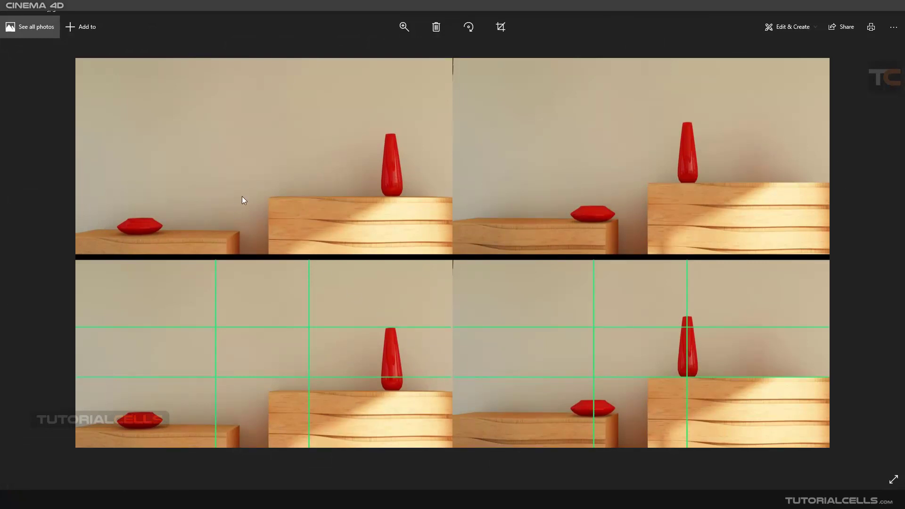
pyautogui.moveTo(330, 233)
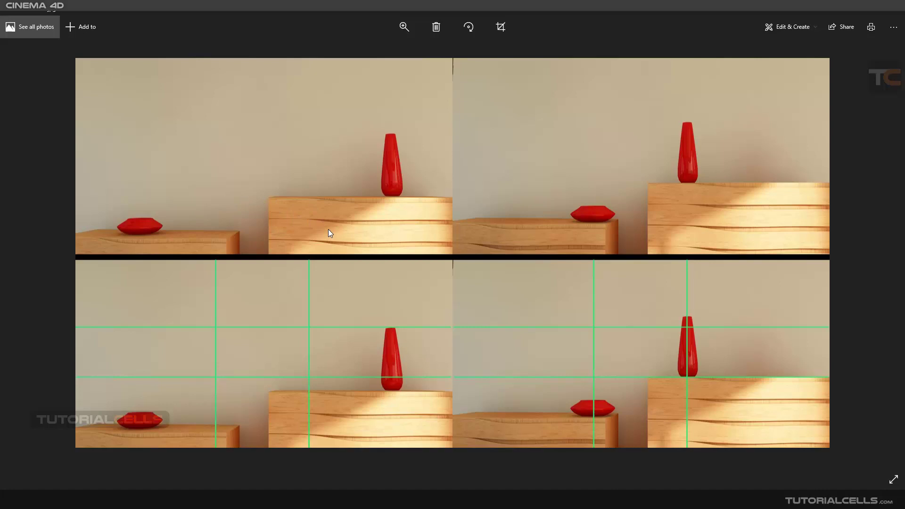
pyautogui.moveTo(80, 402)
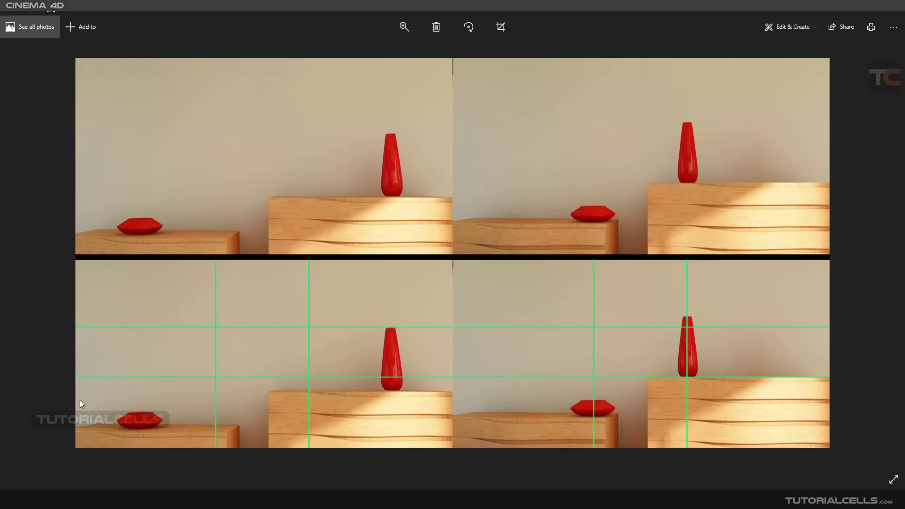
pyautogui.moveTo(159, 409)
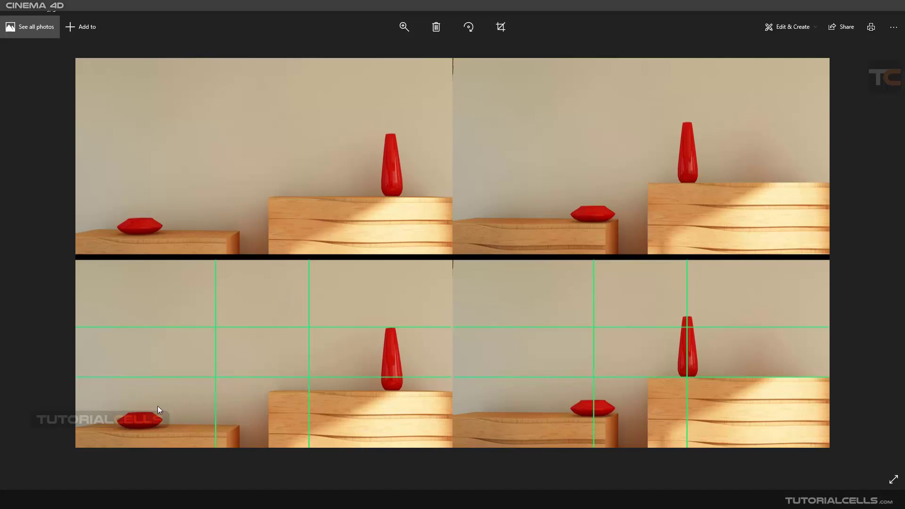
pyautogui.moveTo(695, 324)
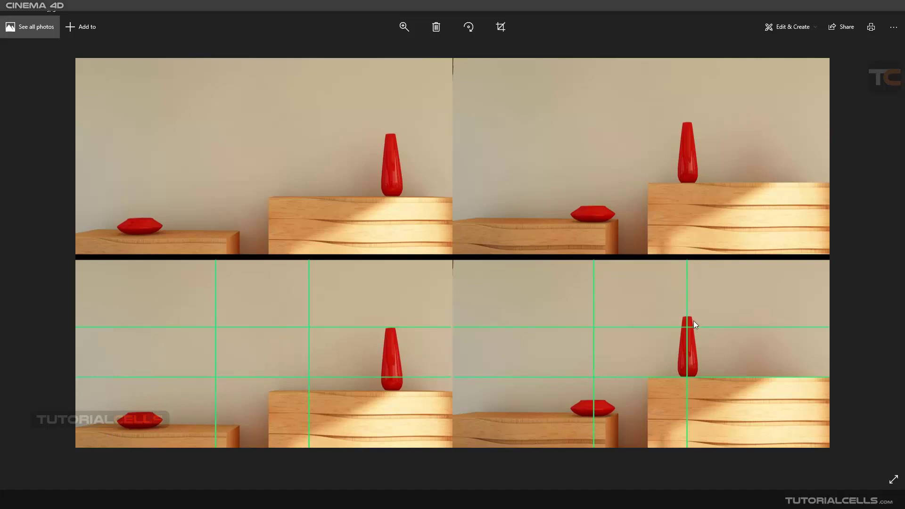
pyautogui.moveTo(597, 411)
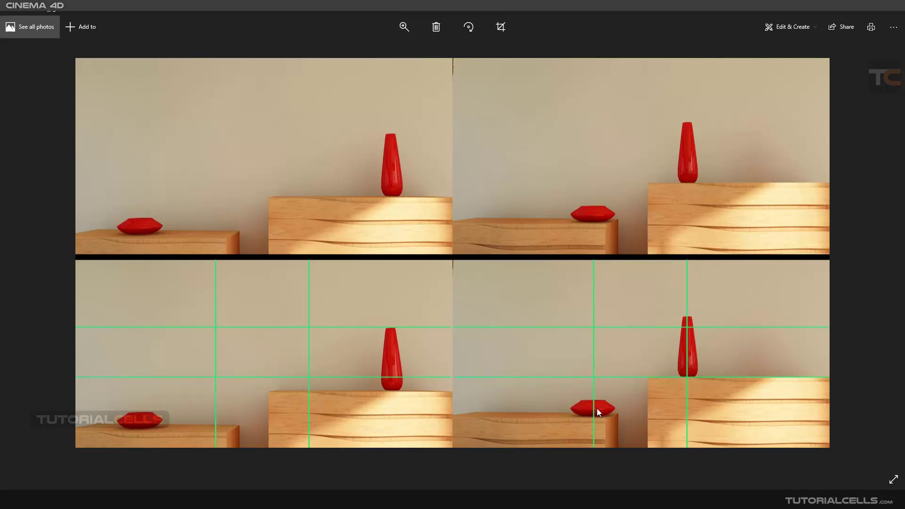
pyautogui.moveTo(360, 365)
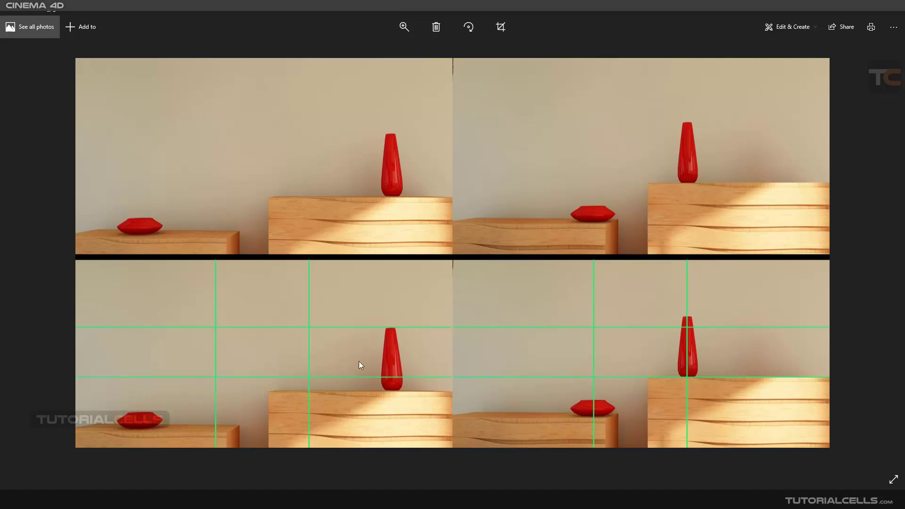
pyautogui.moveTo(380, 362)
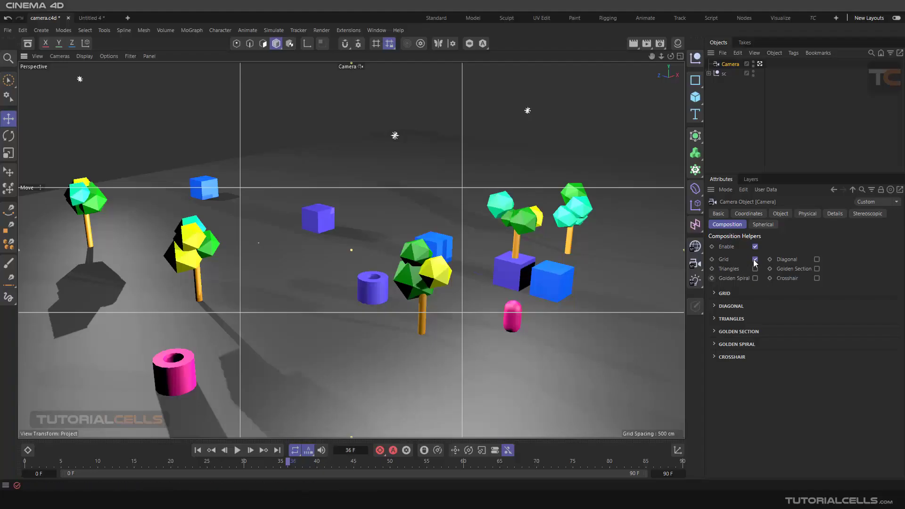
# Switch to the Triangles overlay, then raise the grid to 7 cells in its expanded settings.
pyautogui.click(754, 269)
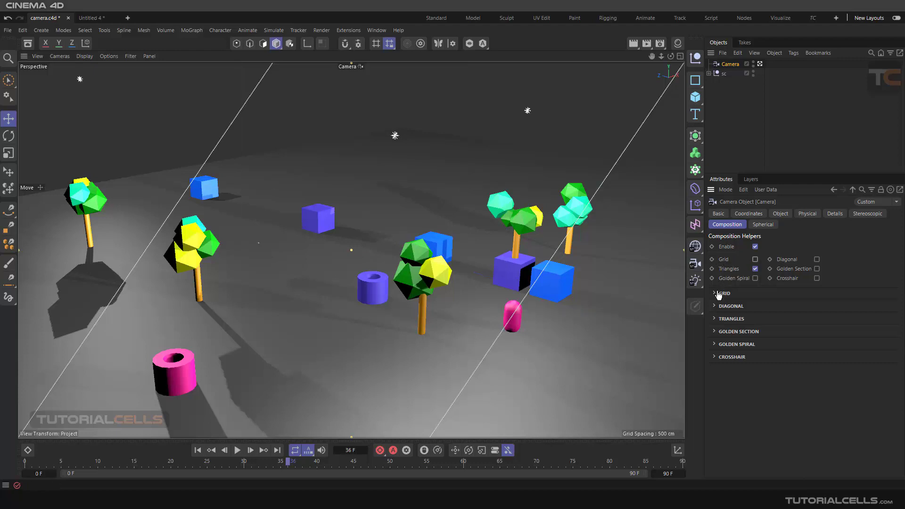
pyautogui.click(715, 293)
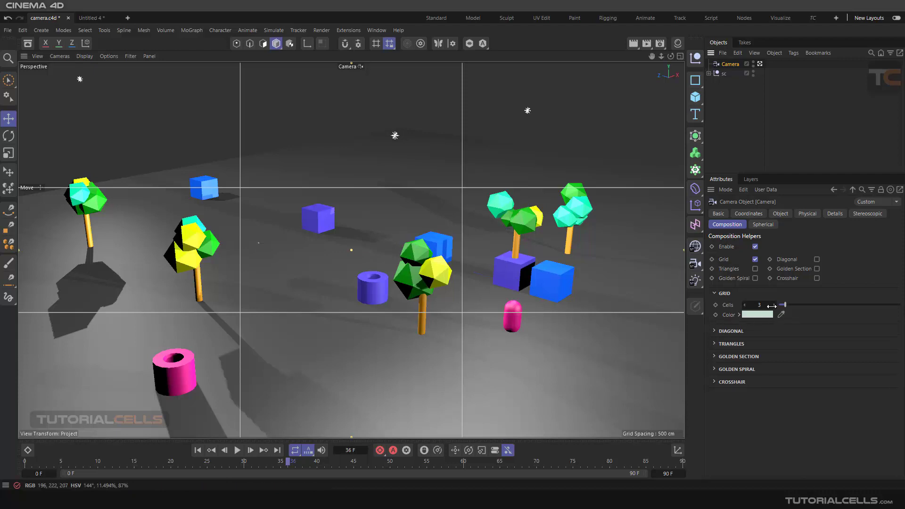
pyautogui.moveTo(758, 305); pyautogui.dragTo(802, 305)
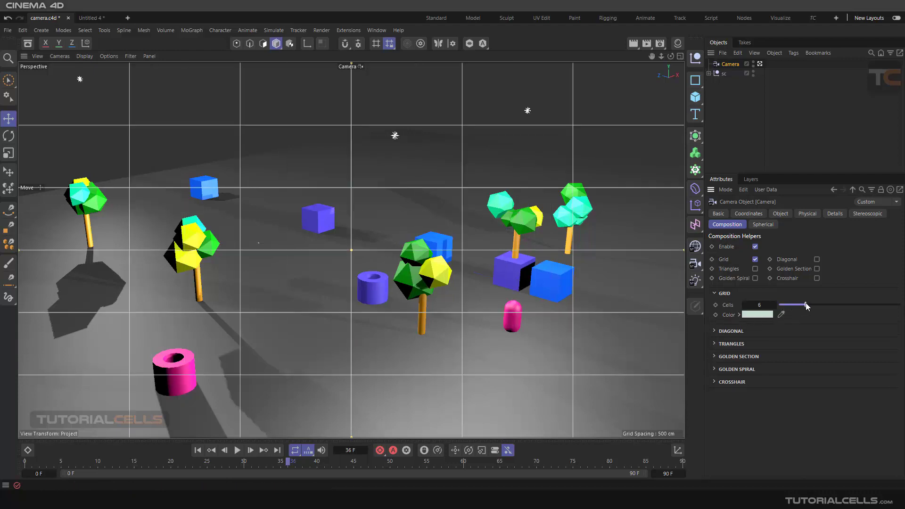
pyautogui.moveTo(804, 305); pyautogui.dragTo(813, 304)
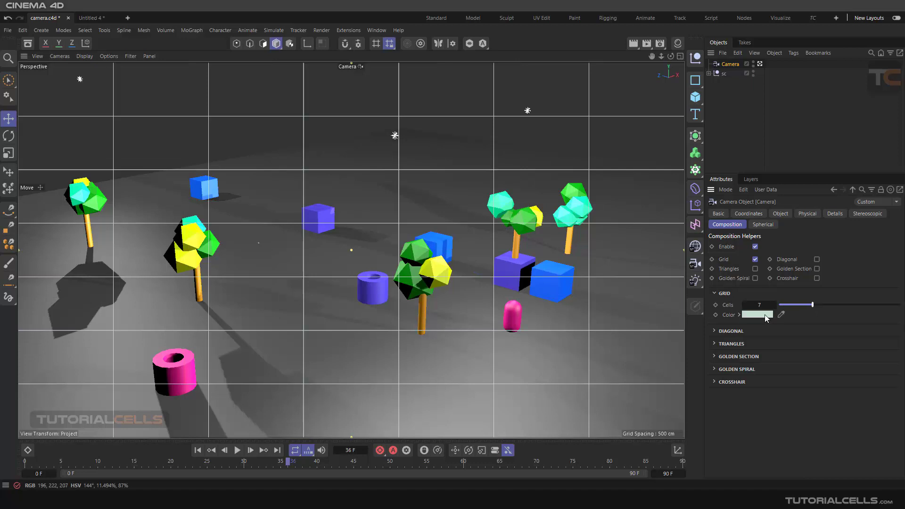
# Re-enable Triangles alongside the grid and expand the Triangles section.
pyautogui.click(754, 269)
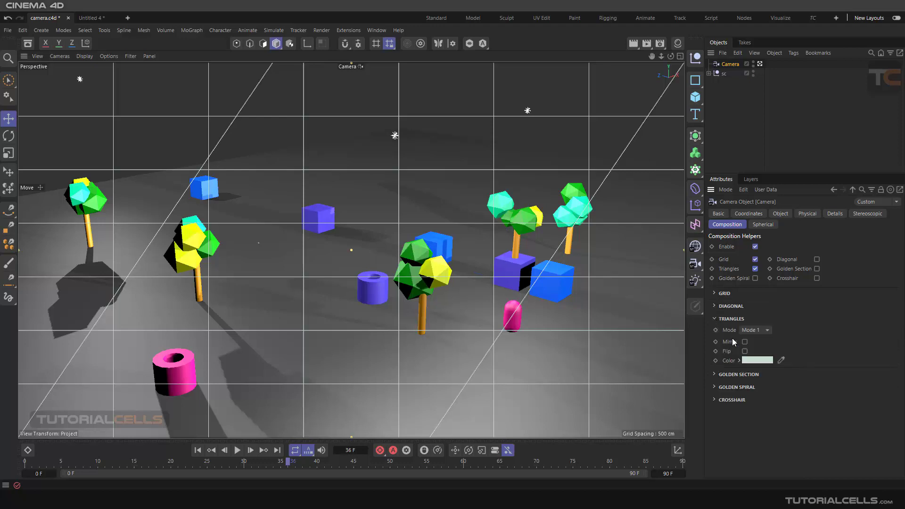
pyautogui.click(754, 330)
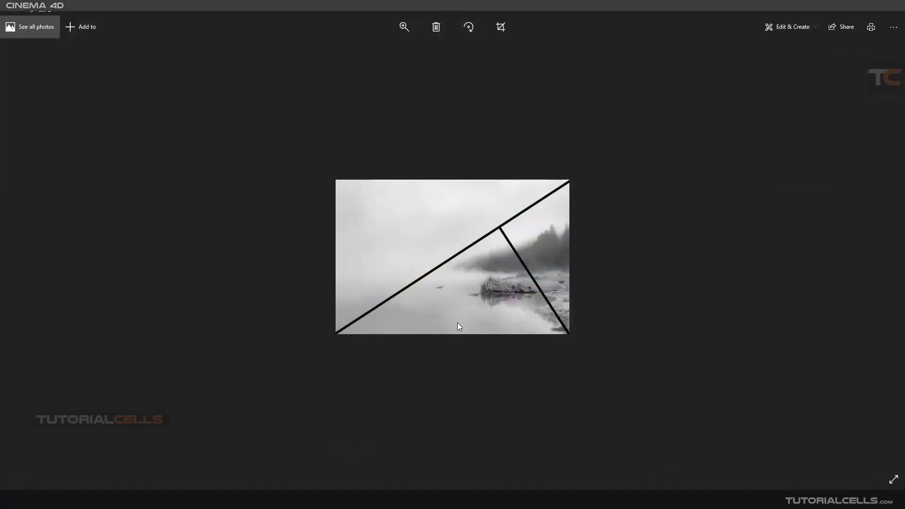
pyautogui.moveTo(484, 300)
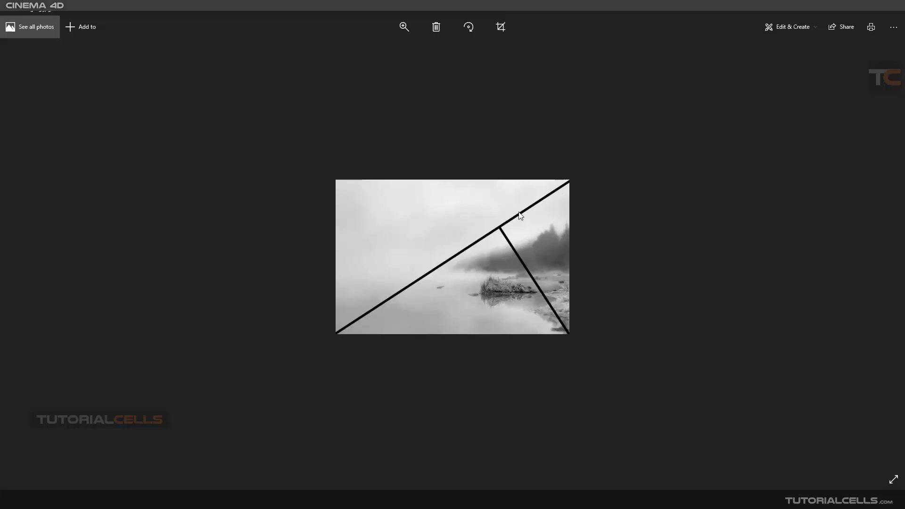
pyautogui.moveTo(576, 256)
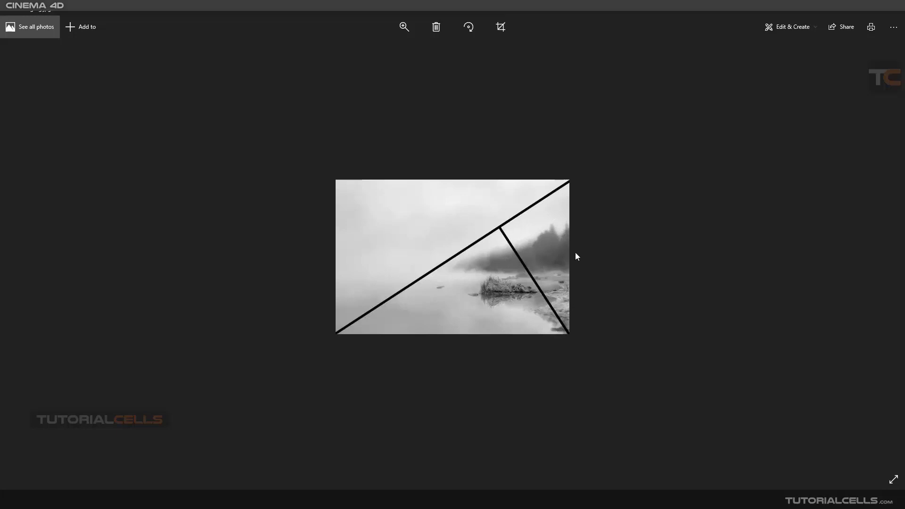
pyautogui.moveTo(430, 308)
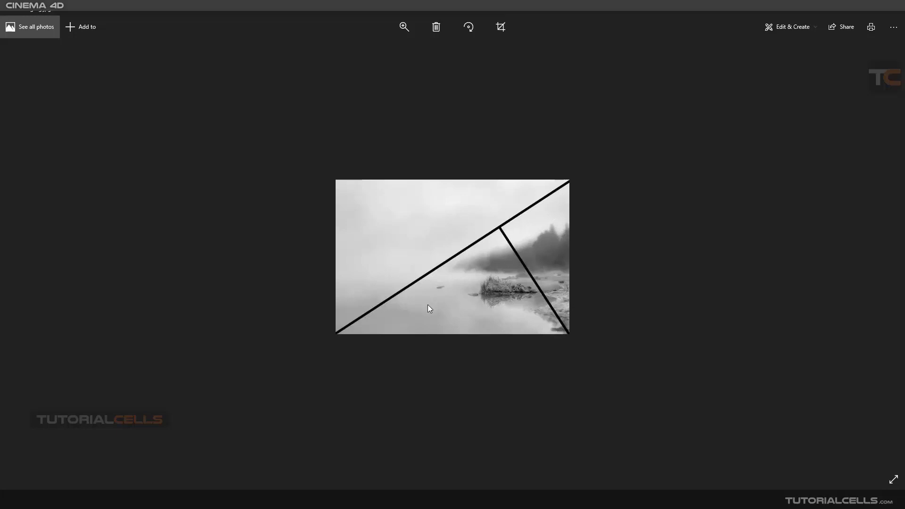
pyautogui.moveTo(388, 456)
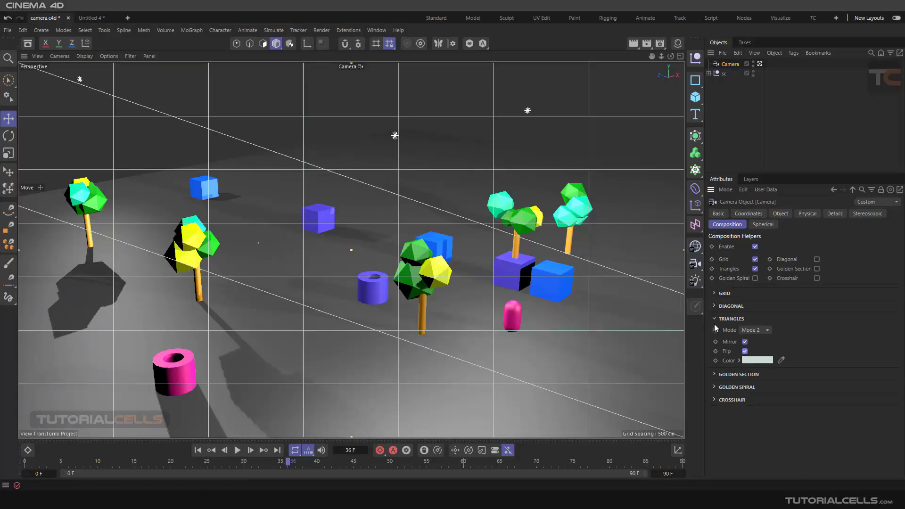
# Collapse the Triangles settings, keeping grid and triangle overlays visible.
pyautogui.click(714, 319)
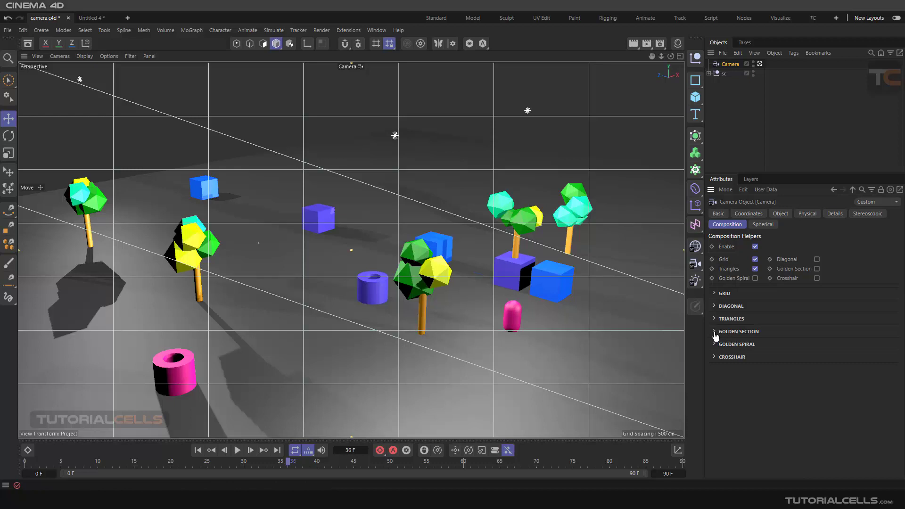
pyautogui.moveTo(715, 334)
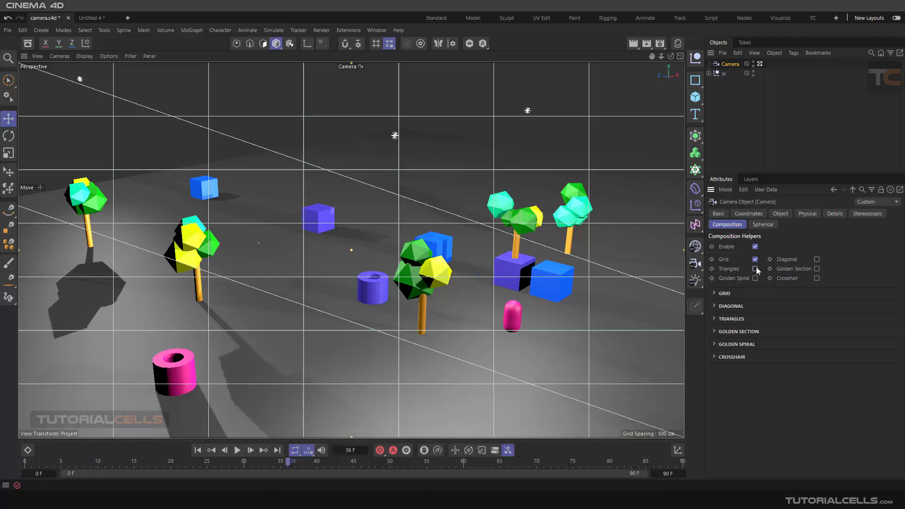
# Turn off the grid, try the Diagonal guide with Mirror toggled, then clear all guides.
pyautogui.click(755, 258)
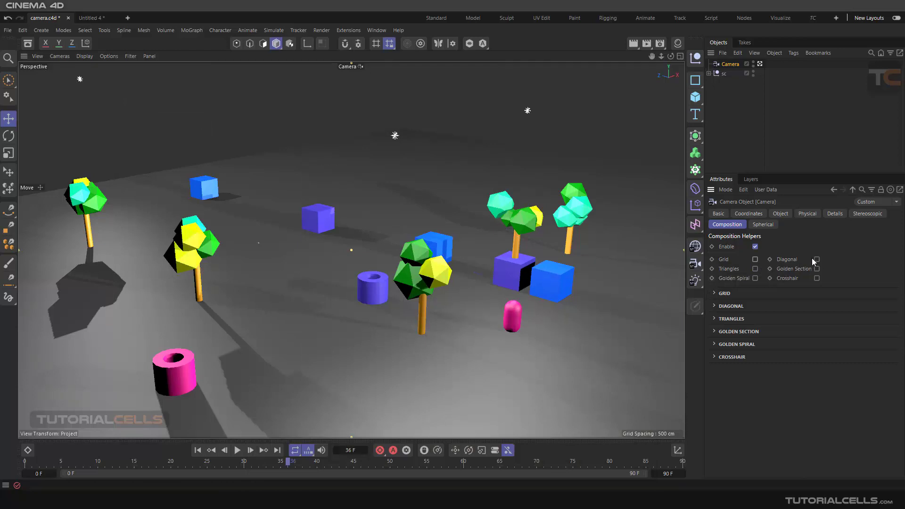
pyautogui.click(816, 259)
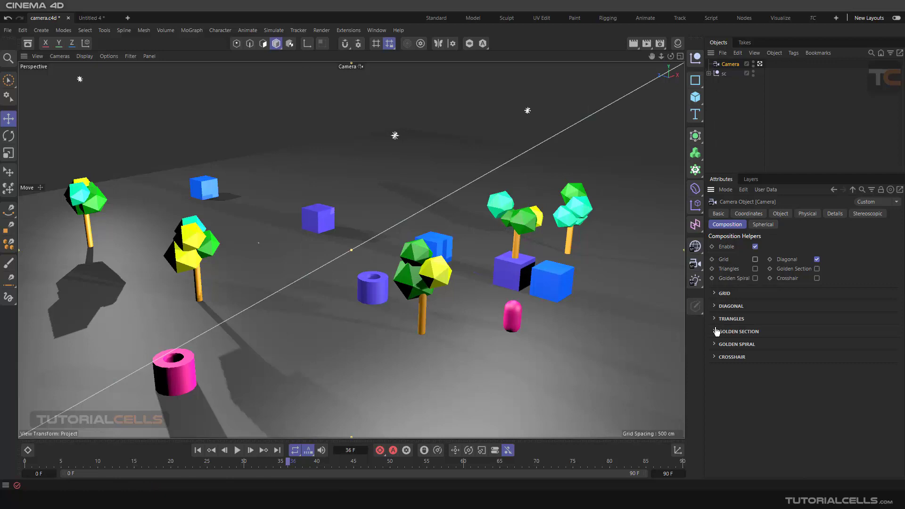
pyautogui.click(714, 305)
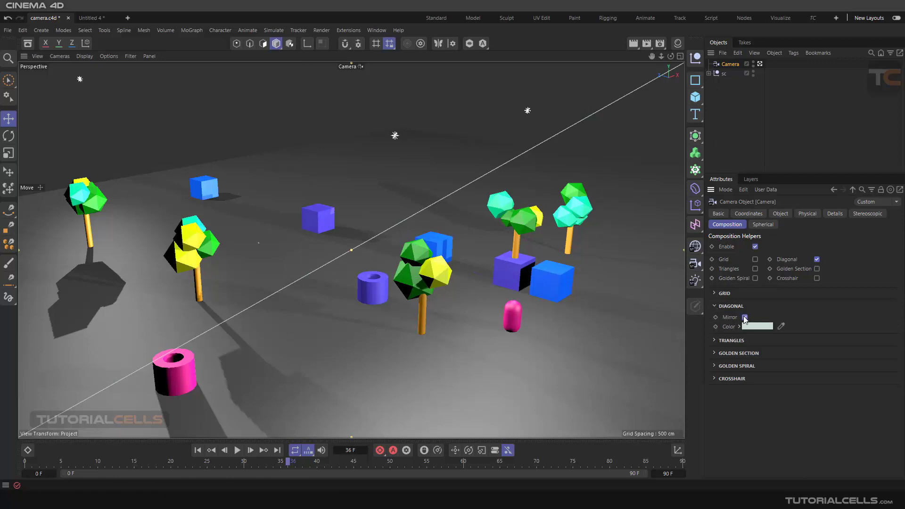
pyautogui.click(745, 317)
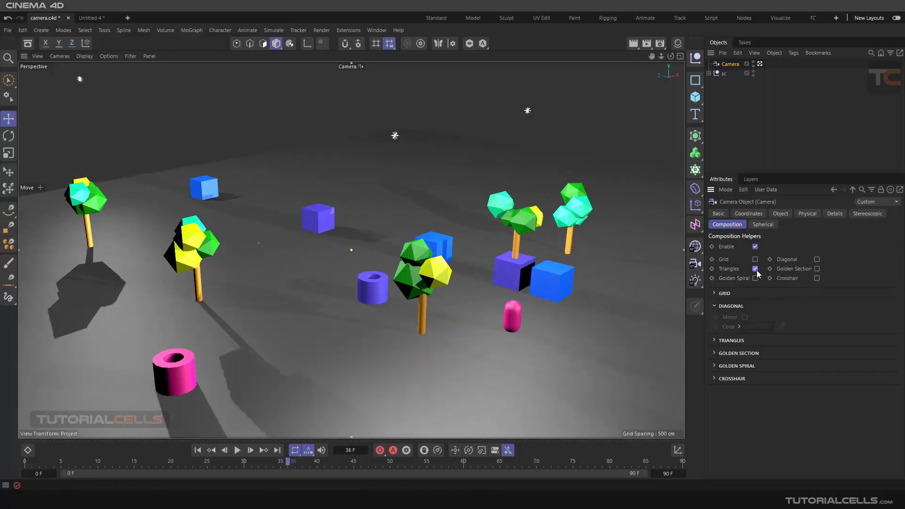
pyautogui.click(755, 268)
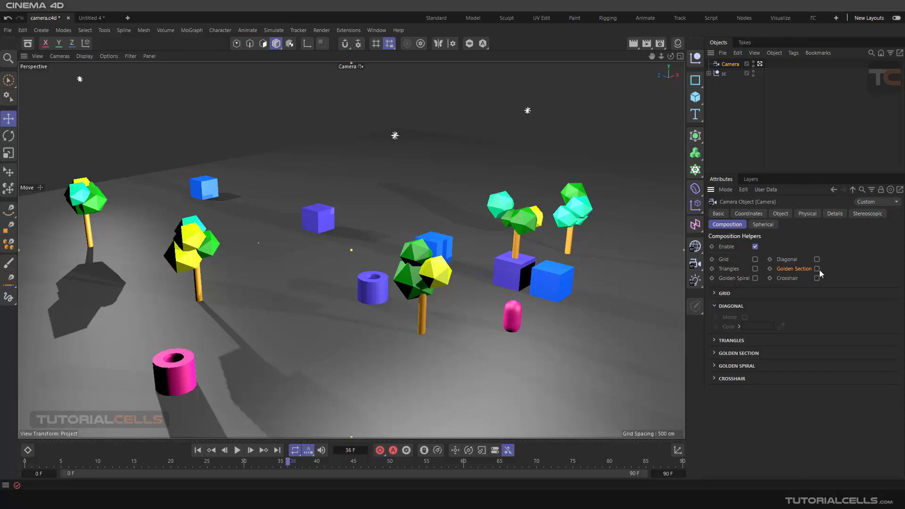
# Enable the Golden Section guide, toggle its Top lines and raise its Iterations count.
pyautogui.click(816, 269)
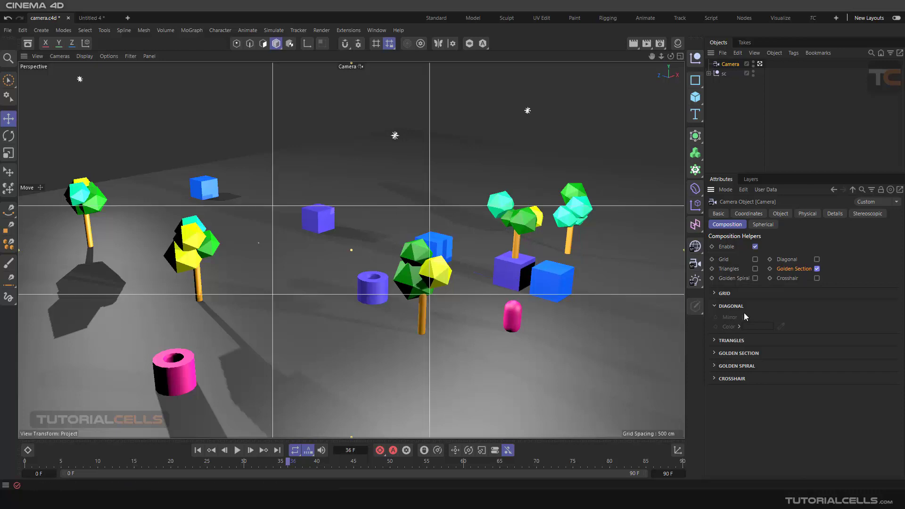
pyautogui.click(714, 306)
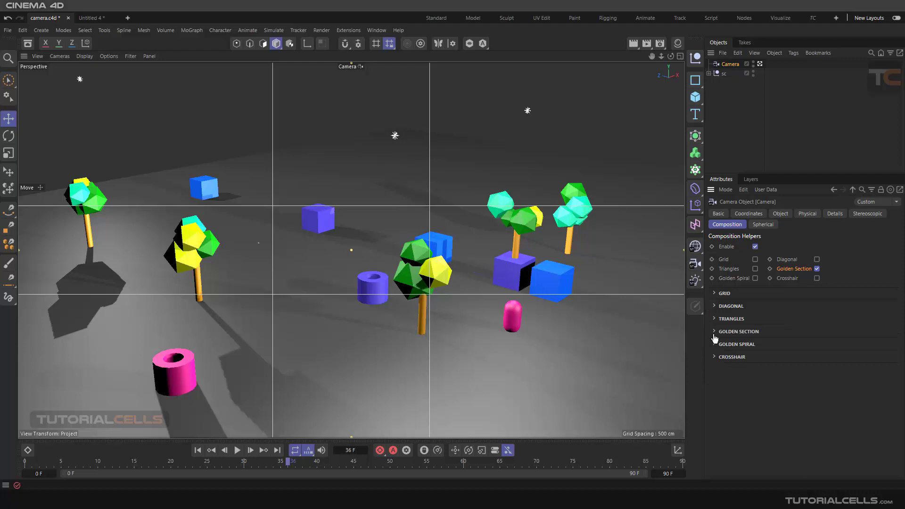
pyautogui.click(714, 332)
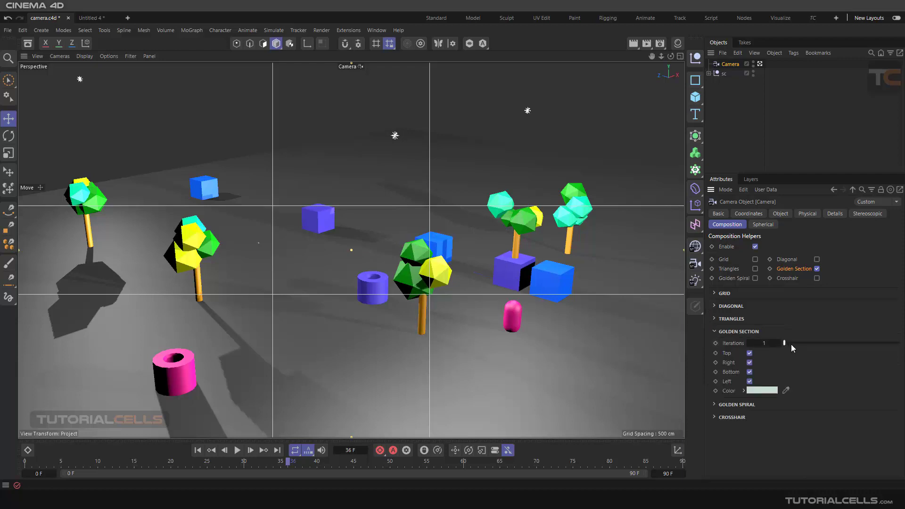
pyautogui.click(748, 352)
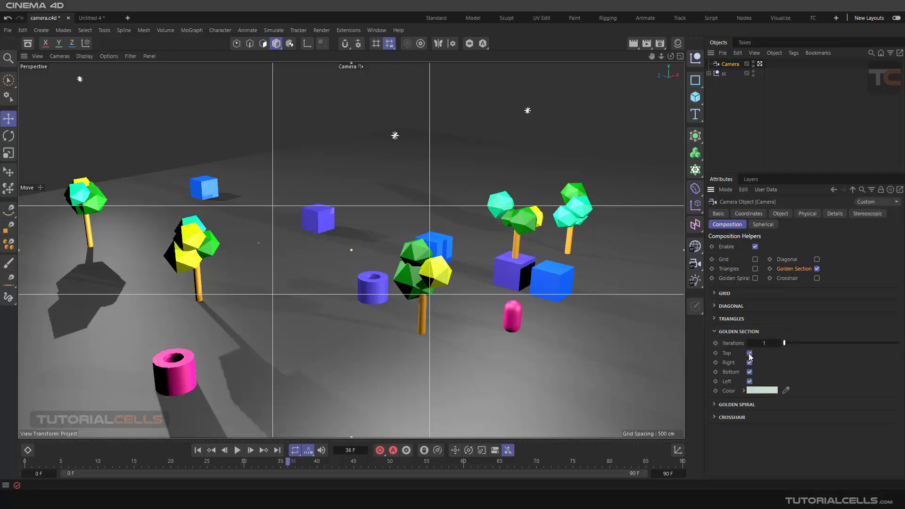
pyautogui.click(748, 352)
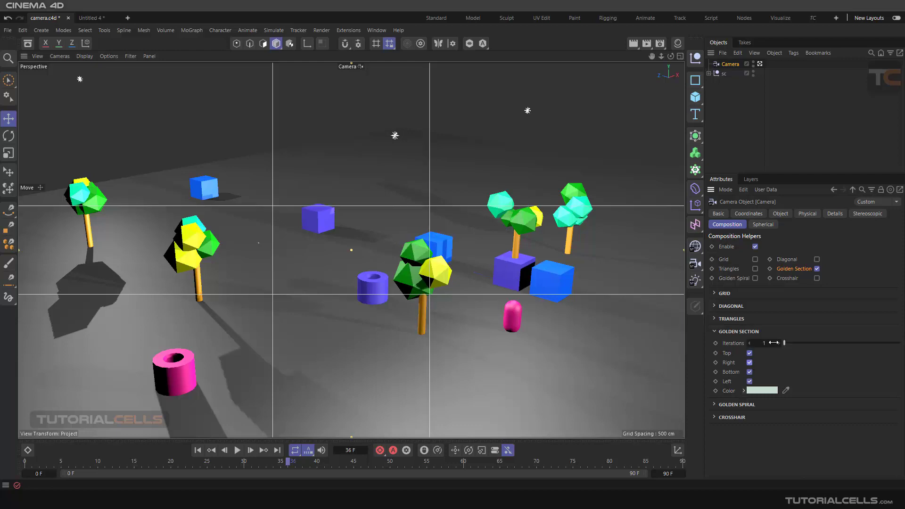
pyautogui.moveTo(772, 342); pyautogui.dragTo(869, 343)
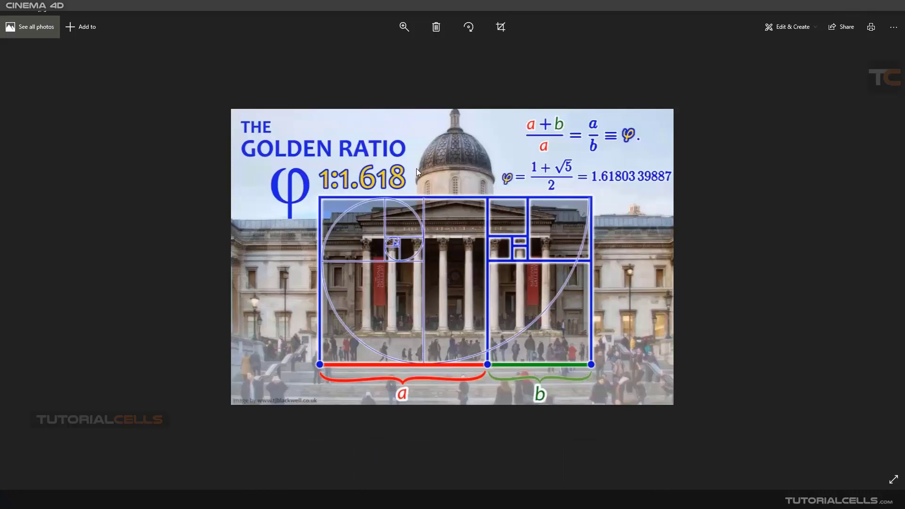
pyautogui.moveTo(466, 185)
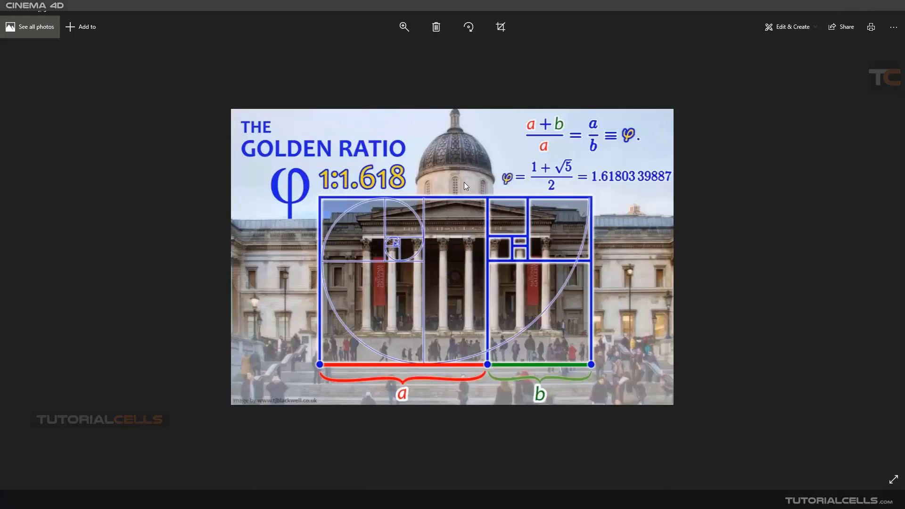
pyautogui.moveTo(443, 247)
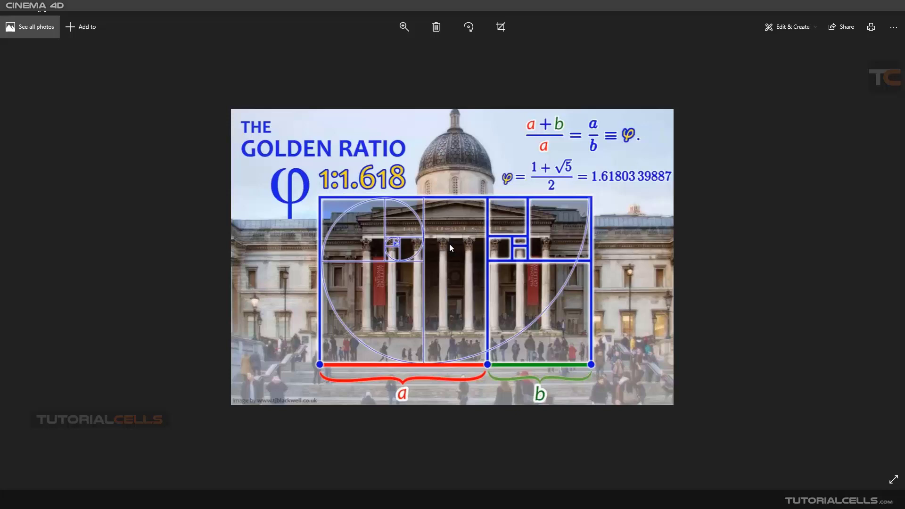
pyautogui.moveTo(393, 244)
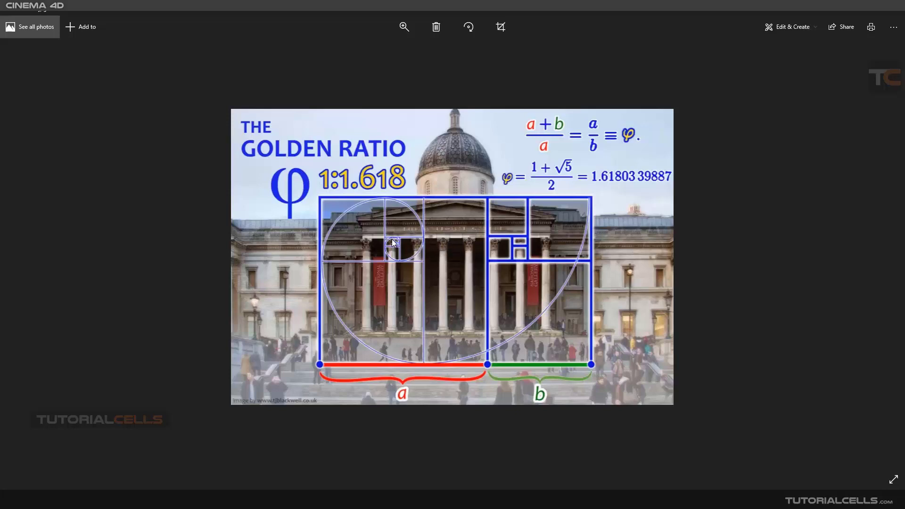
pyautogui.moveTo(501, 248)
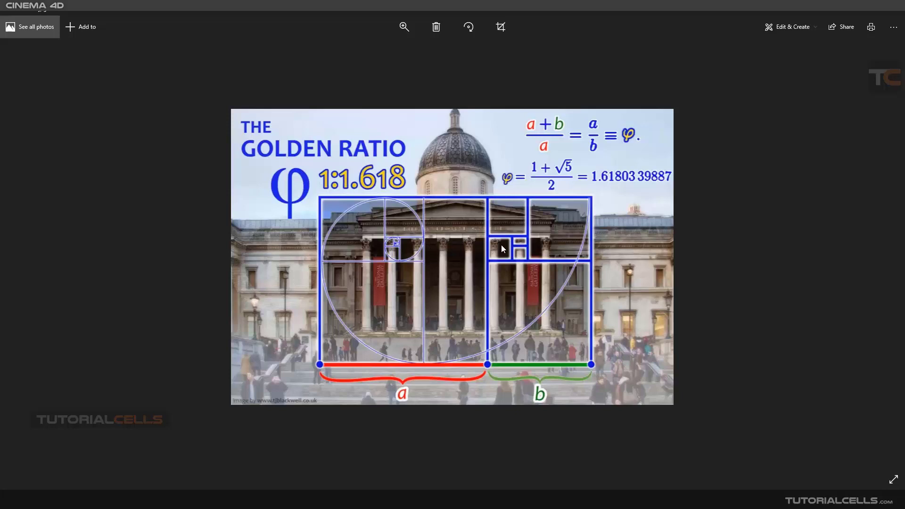
pyautogui.moveTo(531, 252)
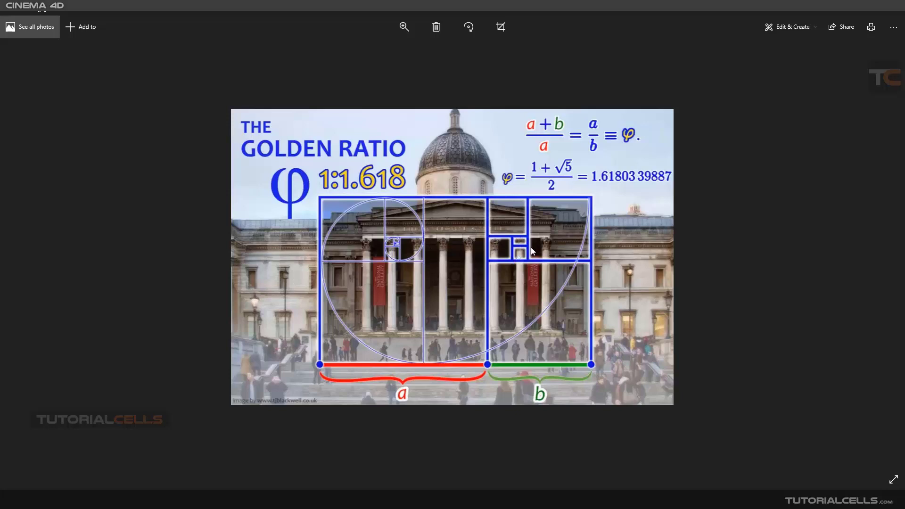
pyautogui.moveTo(517, 288)
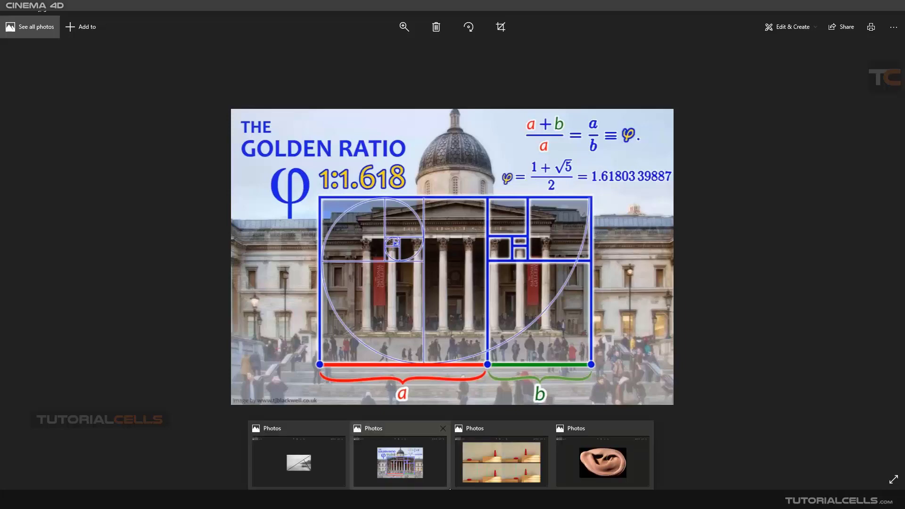
# Bring the golden-spiral ear photo to the front in Photos.
pyautogui.click(603, 462)
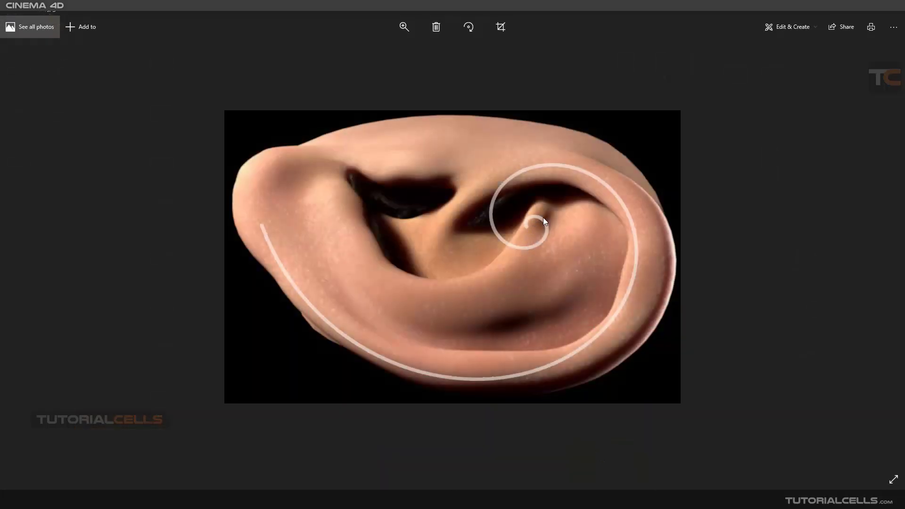
pyautogui.moveTo(277, 197)
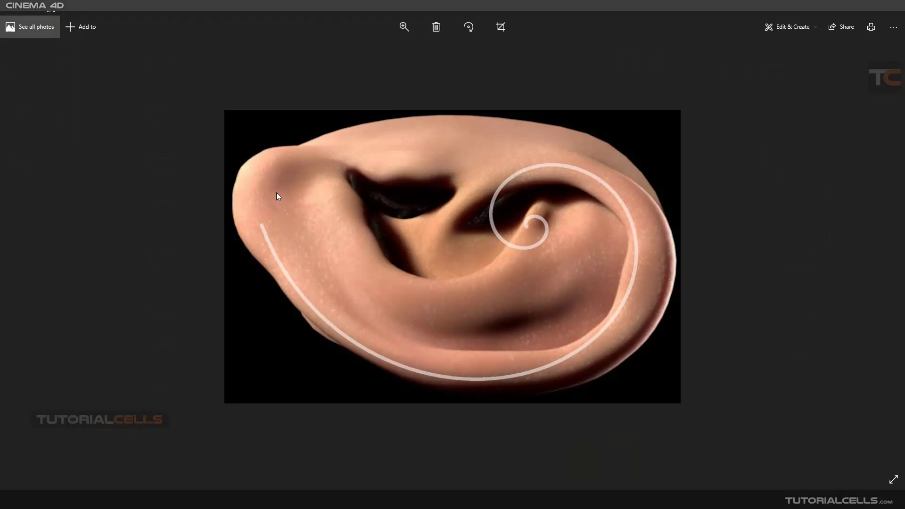
pyautogui.moveTo(519, 243)
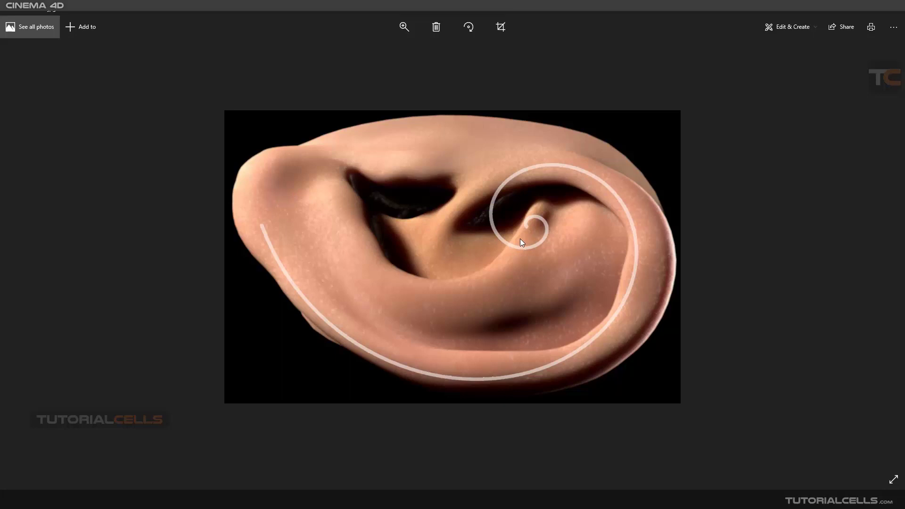
pyautogui.moveTo(519, 249)
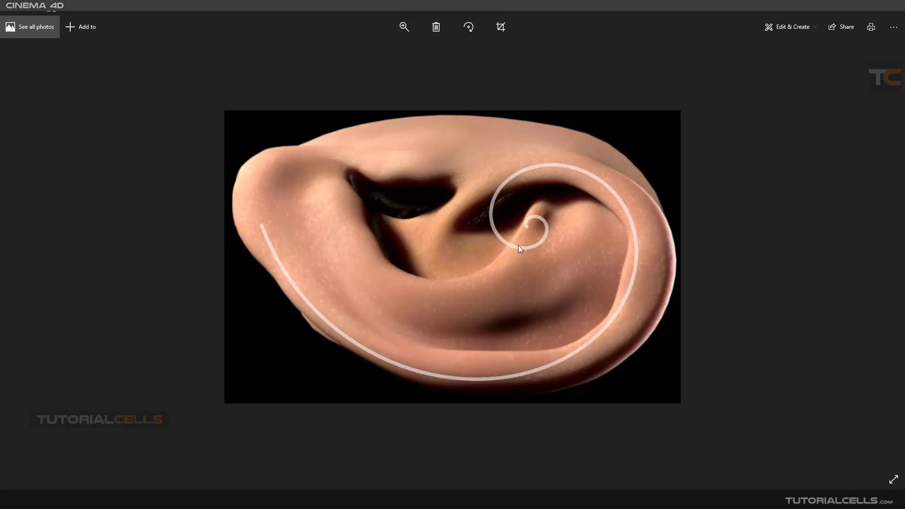
pyautogui.moveTo(317, 292)
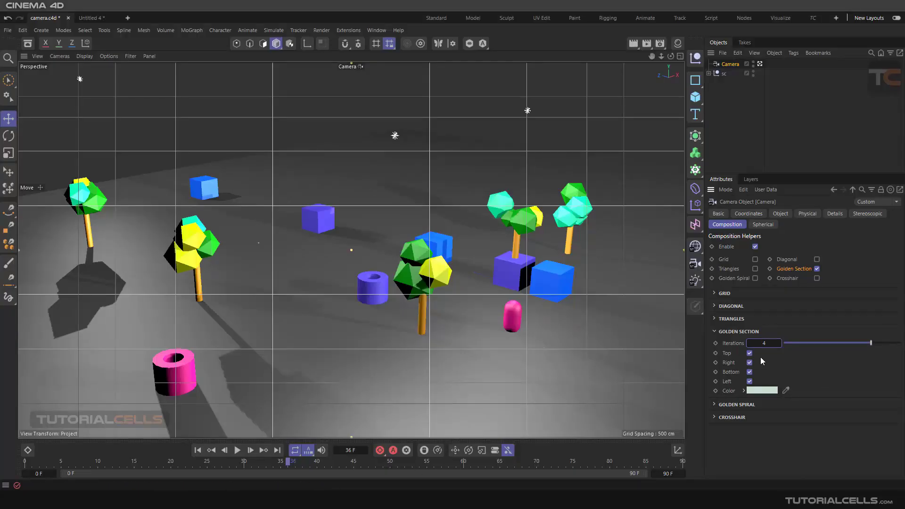
# Expand the Golden Spiral settings in the camera's Composition tab.
pyautogui.click(714, 343)
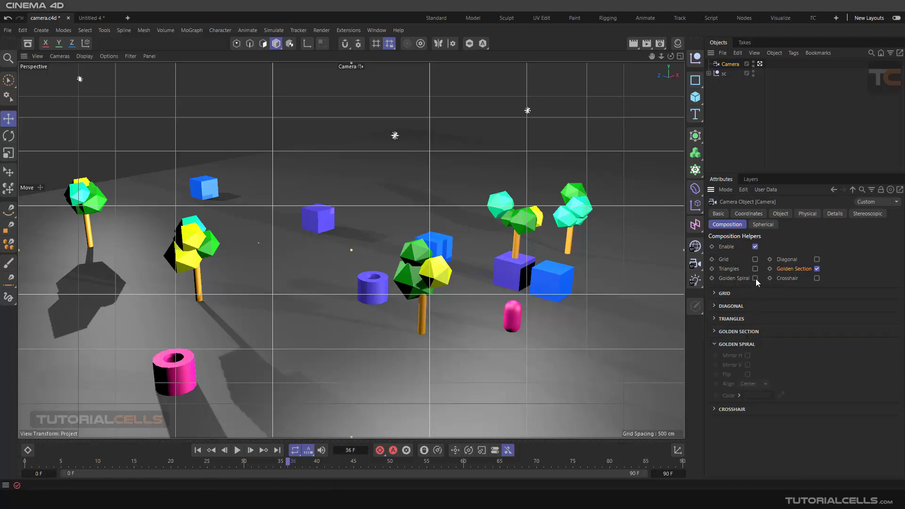
# Enable the golden spiral and try it mirrored vertically, flipped, and aligned right then left.
pyautogui.click(754, 278)
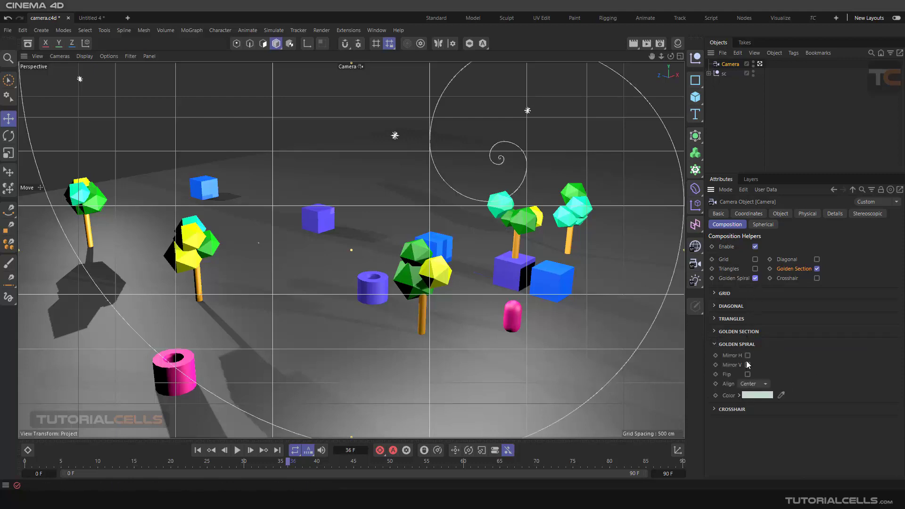
pyautogui.click(745, 364)
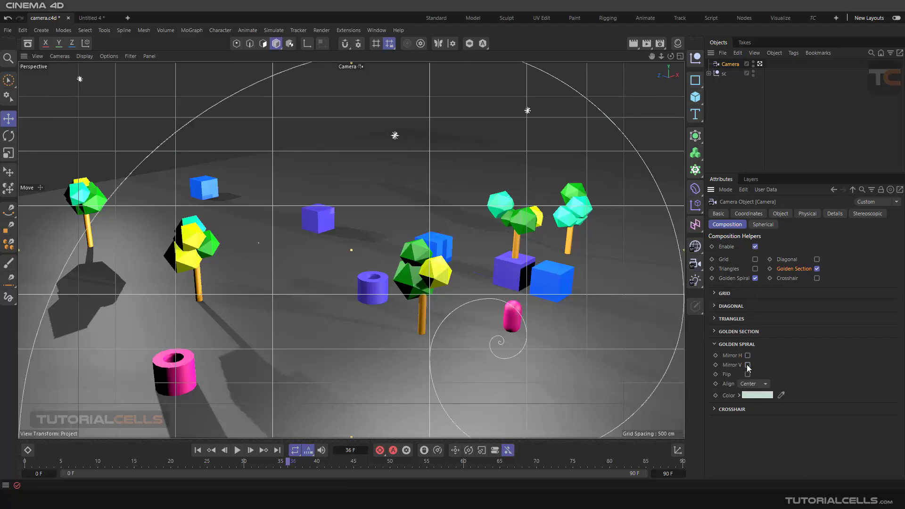
pyautogui.click(746, 375)
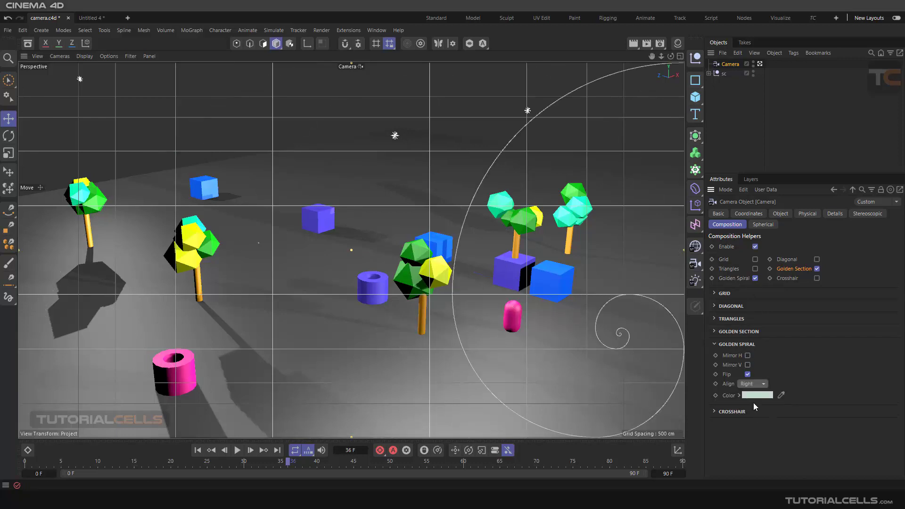
pyautogui.click(752, 384)
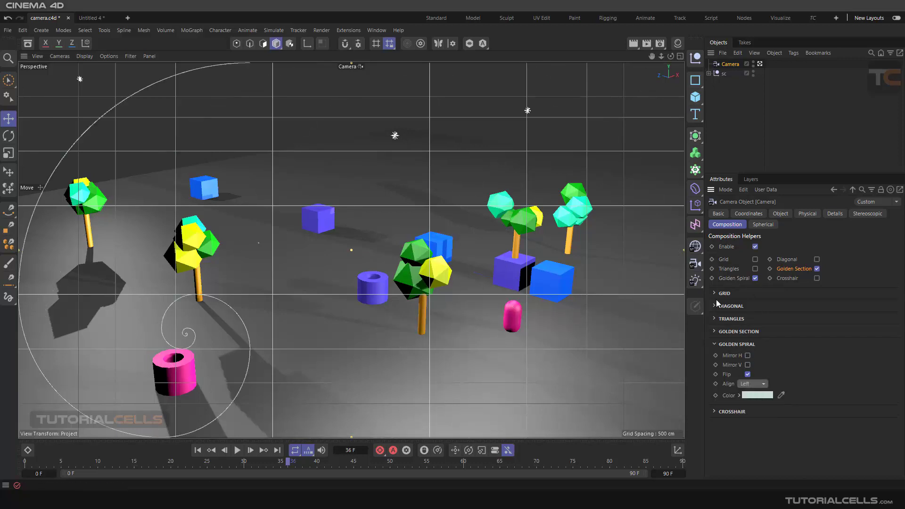
# Switch off the golden spiral and golden section overlays.
pyautogui.click(816, 268)
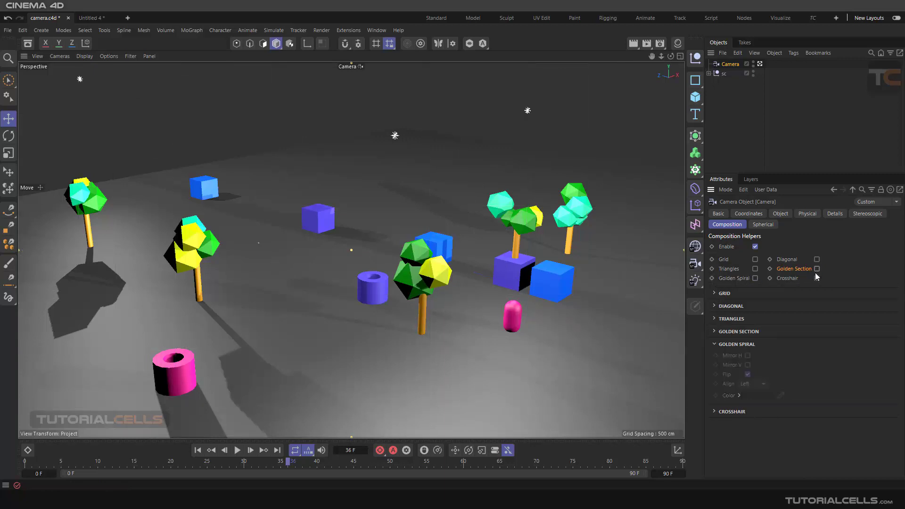
pyautogui.click(816, 278)
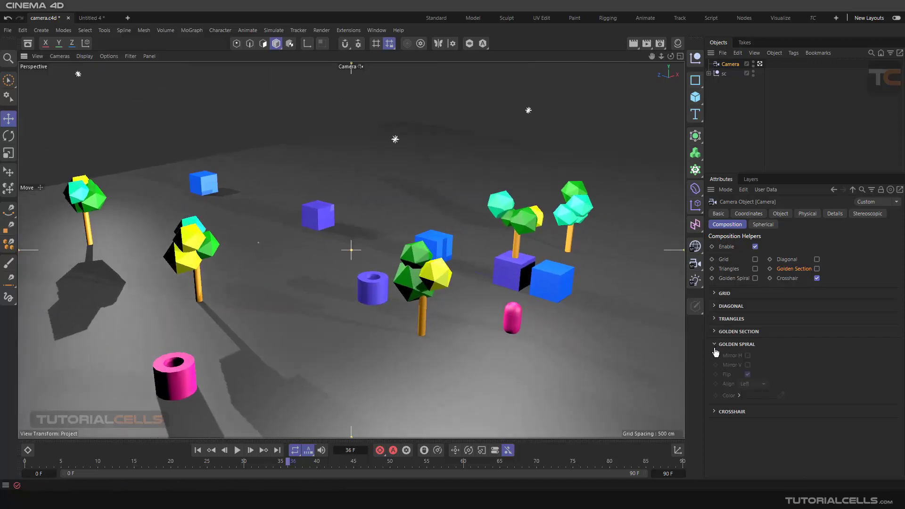
# Scale the crosshair overlay up to 151%, then switch the crosshair off.
pyautogui.click(715, 344)
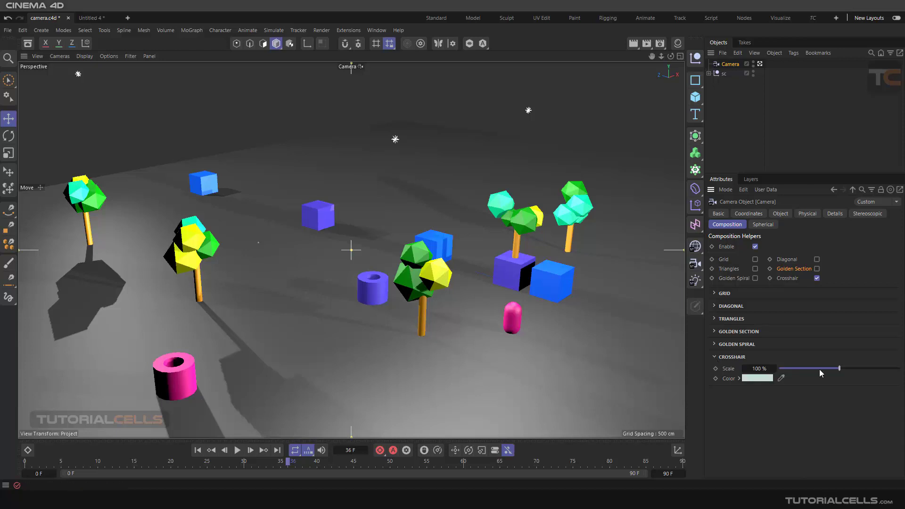
pyautogui.moveTo(836, 368); pyautogui.dragTo(870, 369)
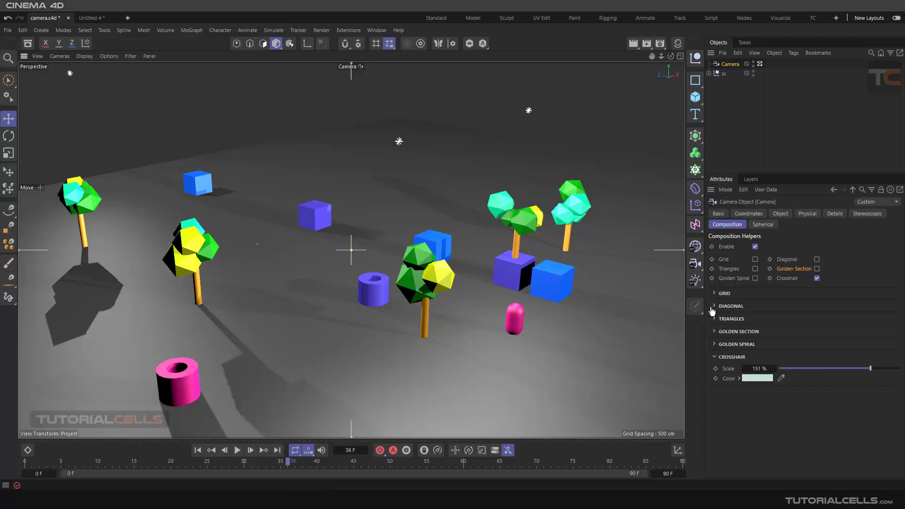
pyautogui.click(714, 356)
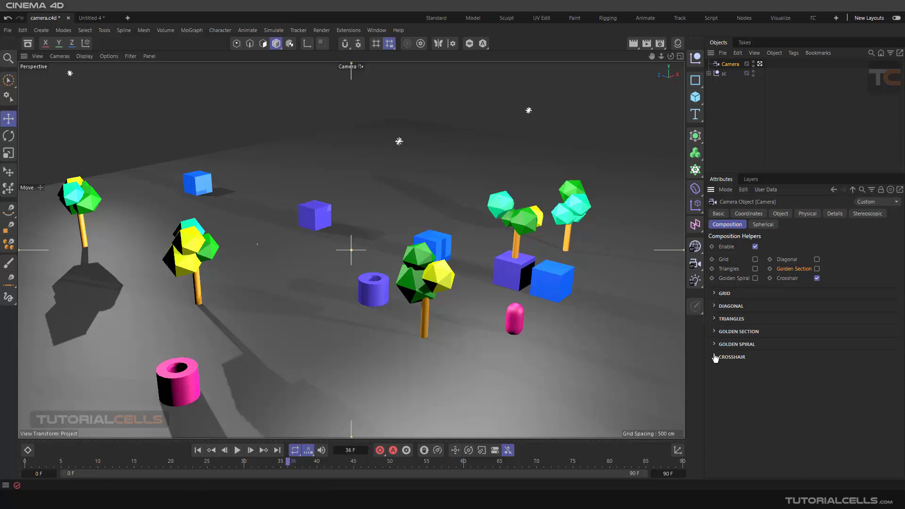
pyautogui.click(816, 278)
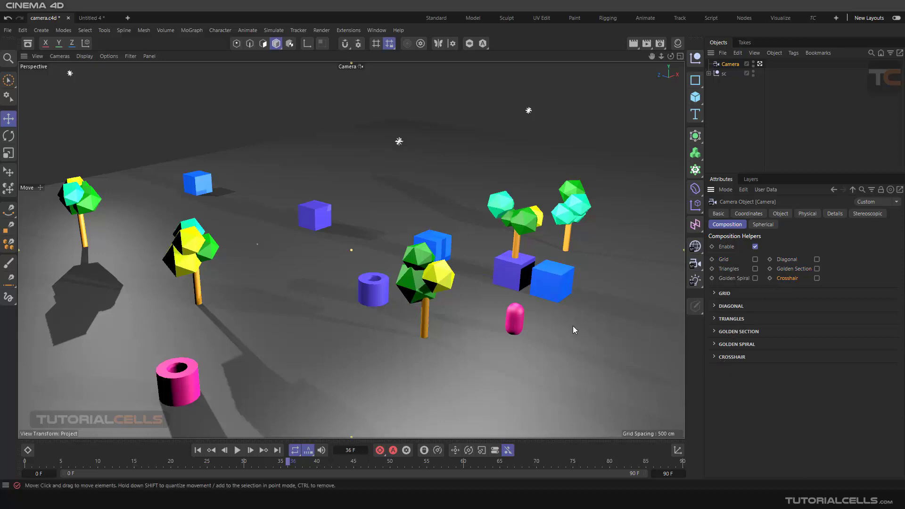
pyautogui.moveTo(566, 339)
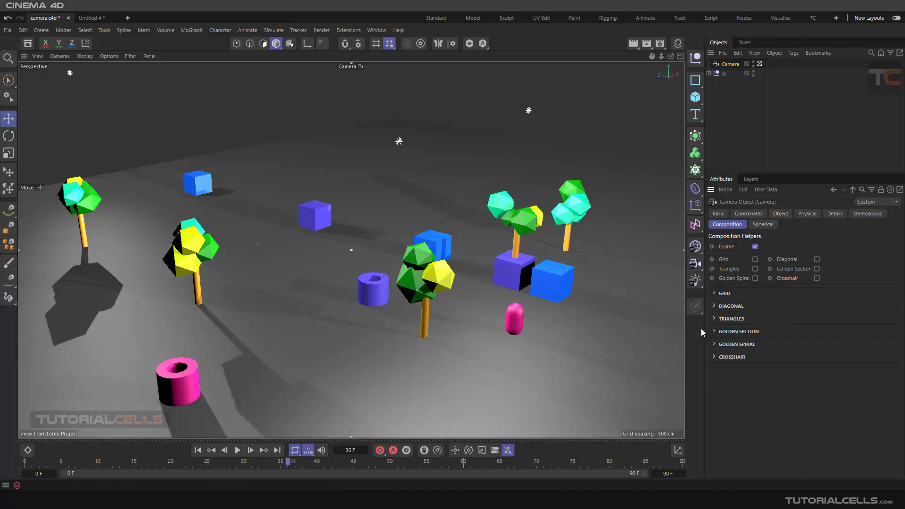
# Show the camera's Spherical settings in the Attributes panel.
pyautogui.click(763, 224)
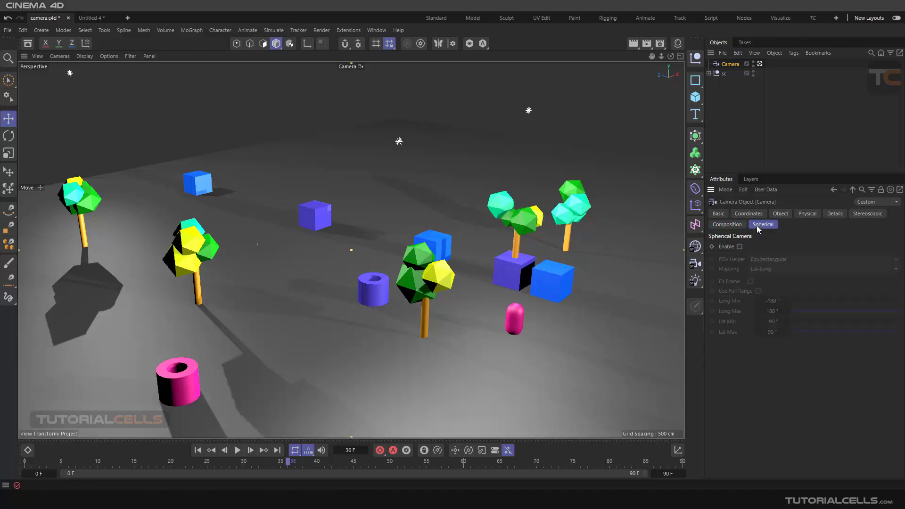
pyautogui.moveTo(775, 233)
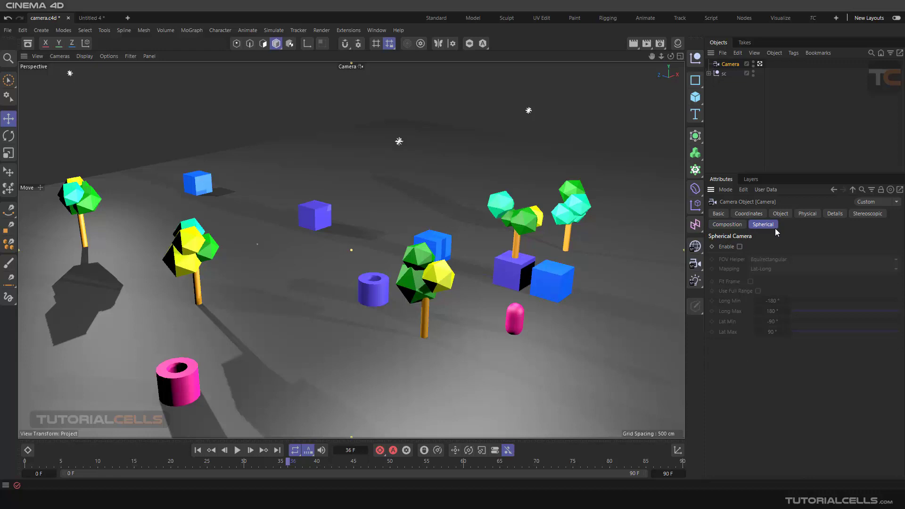